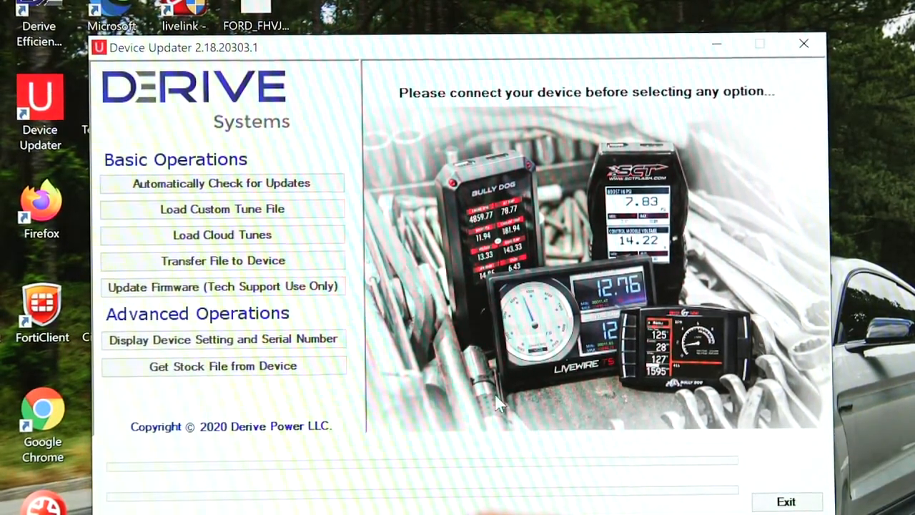
pyautogui.moveTo(425, 304)
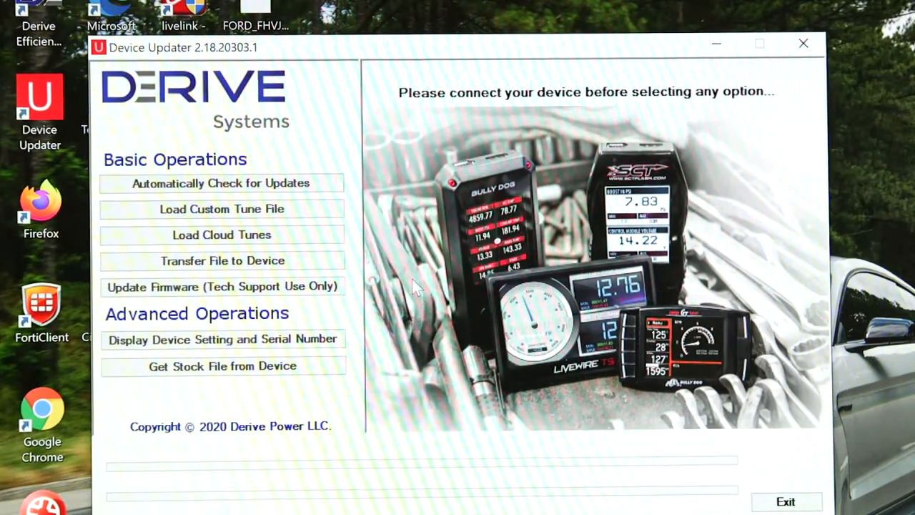
pyautogui.moveTo(450, 264)
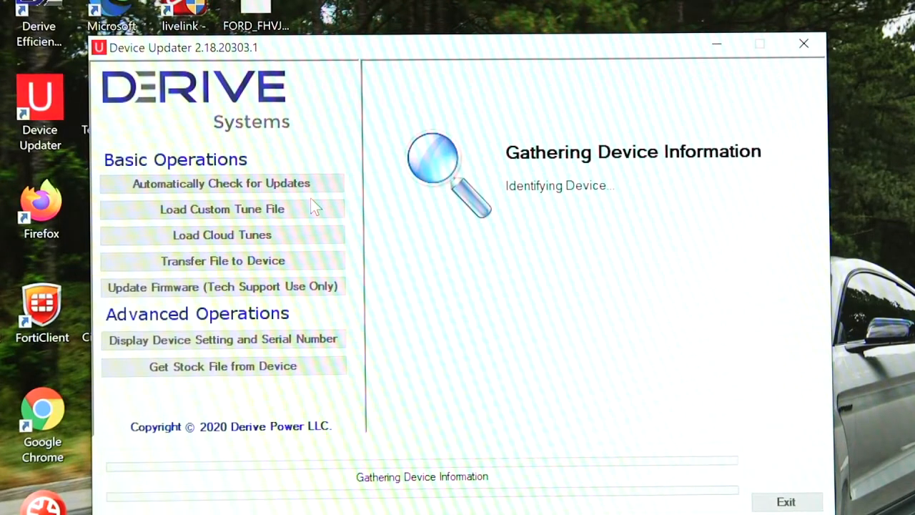
pyautogui.moveTo(379, 200)
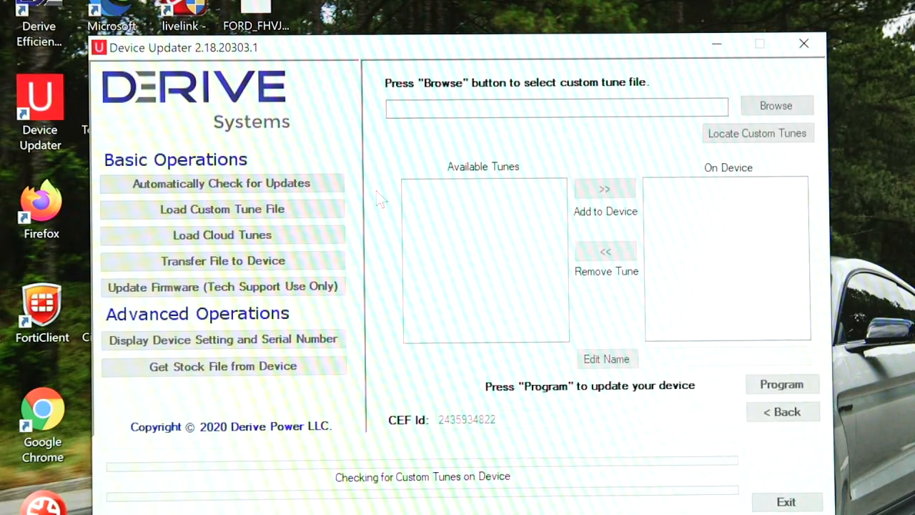
pyautogui.moveTo(561, 154)
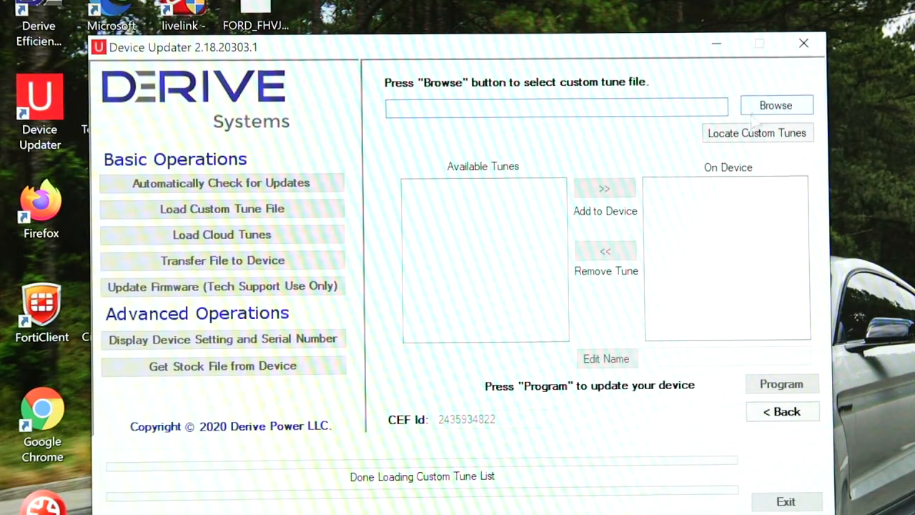
# Load GT350.cef from the Desktop's Custom Tune folder
pyautogui.click(776, 105)
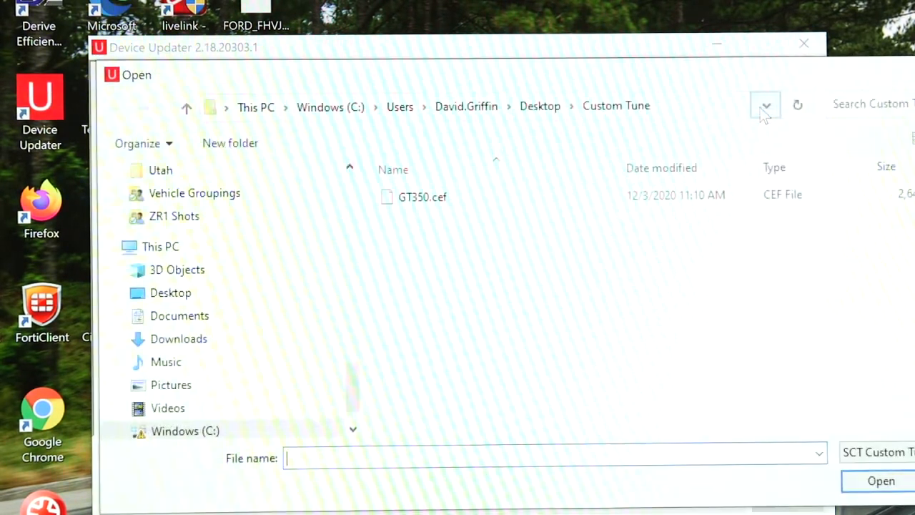
pyautogui.moveTo(765, 105)
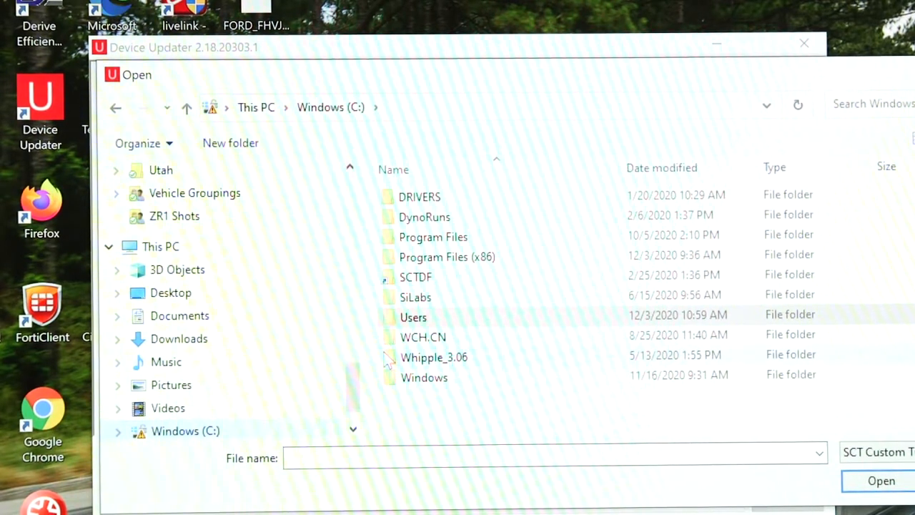
pyautogui.doubleClick(413, 317)
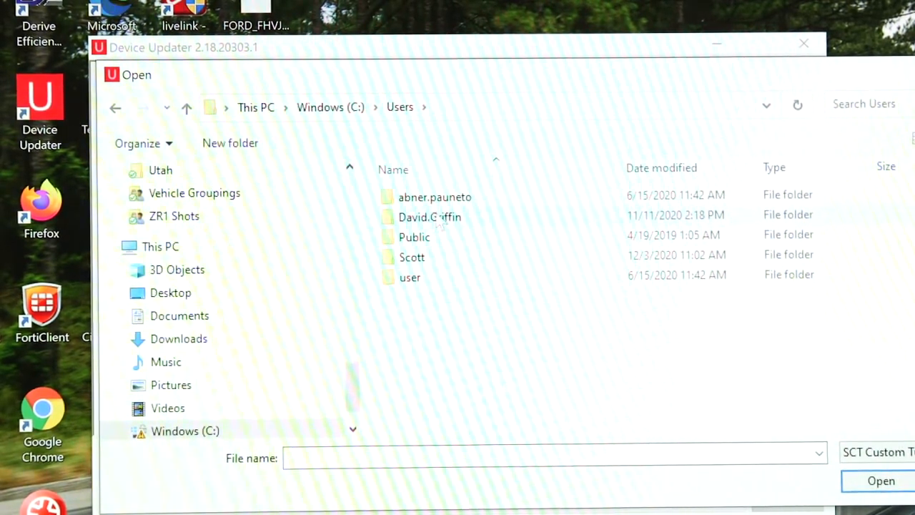
pyautogui.doubleClick(430, 216)
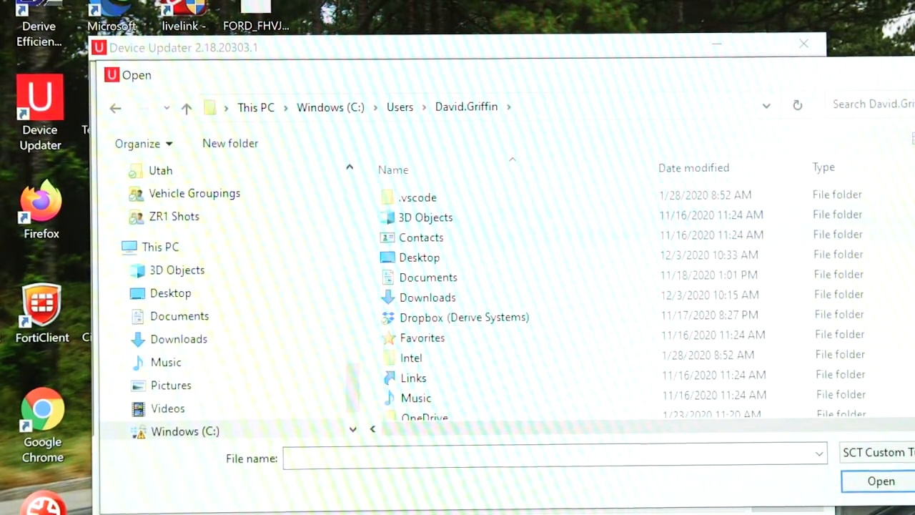
pyautogui.doubleClick(171, 293)
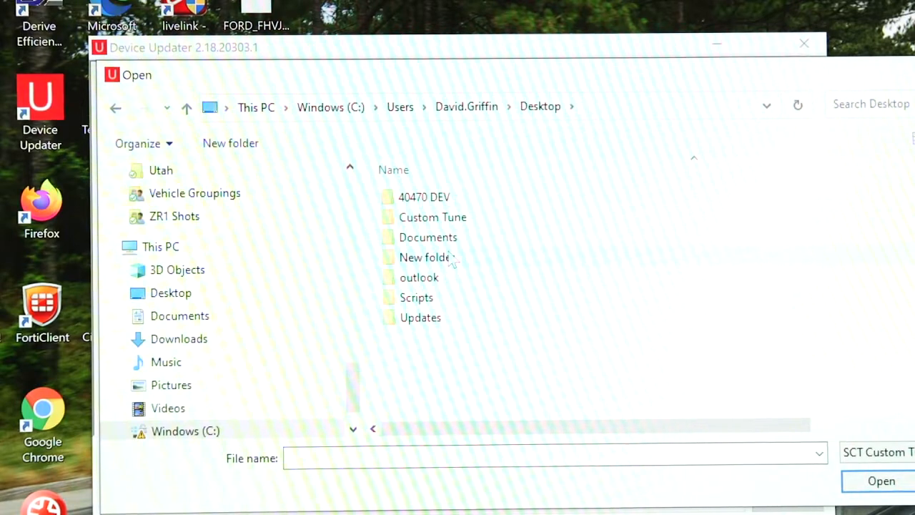
pyautogui.doubleClick(433, 216)
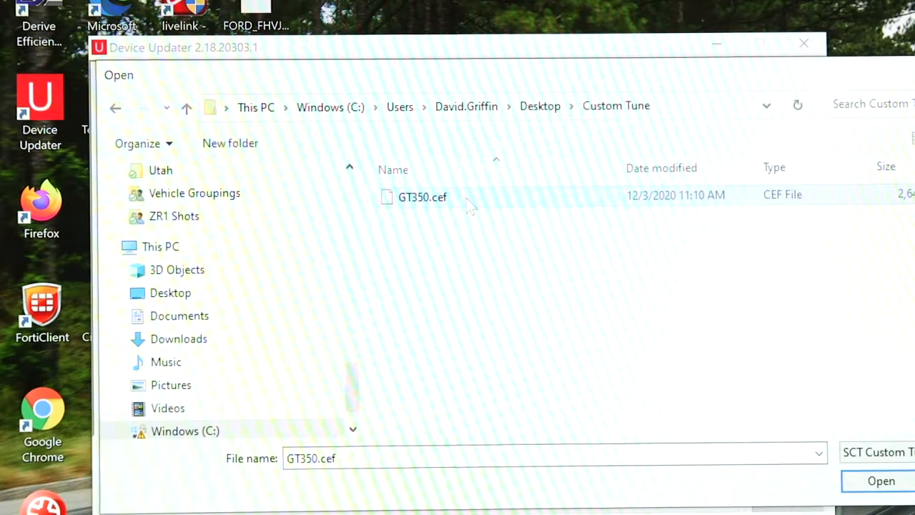
pyautogui.click(880, 480)
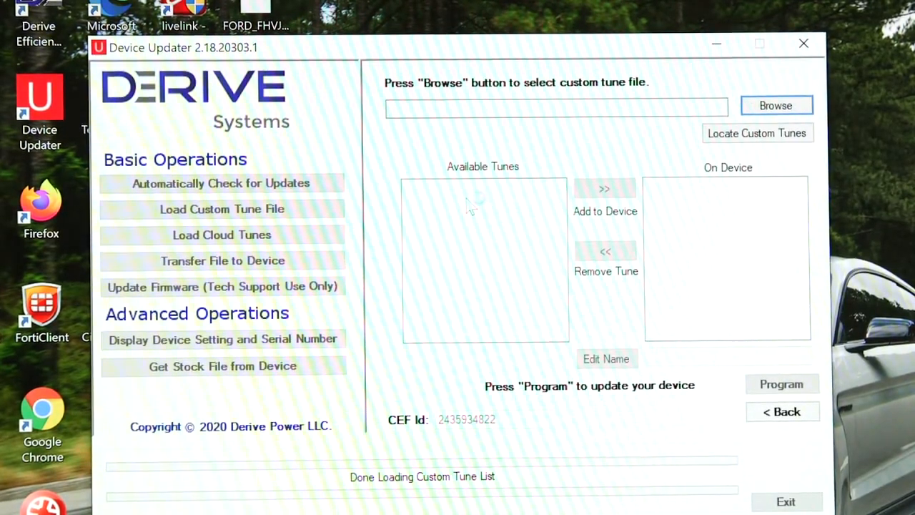
# Add the GT350 tune to the device and start programming it
pyautogui.click(775, 105)
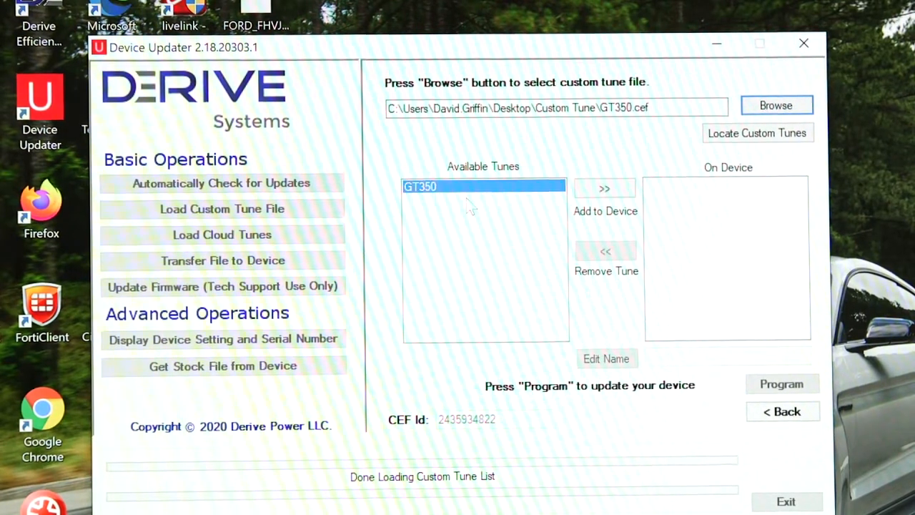
pyautogui.click(605, 188)
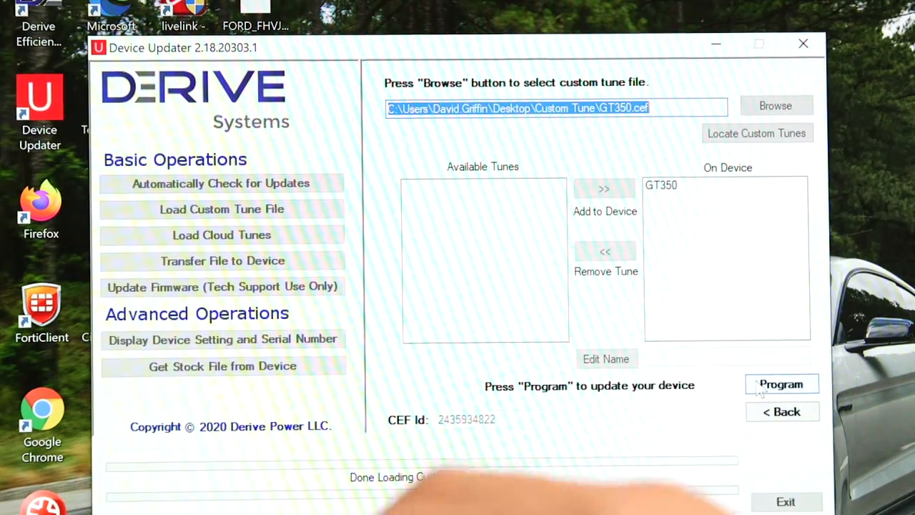
pyautogui.click(780, 383)
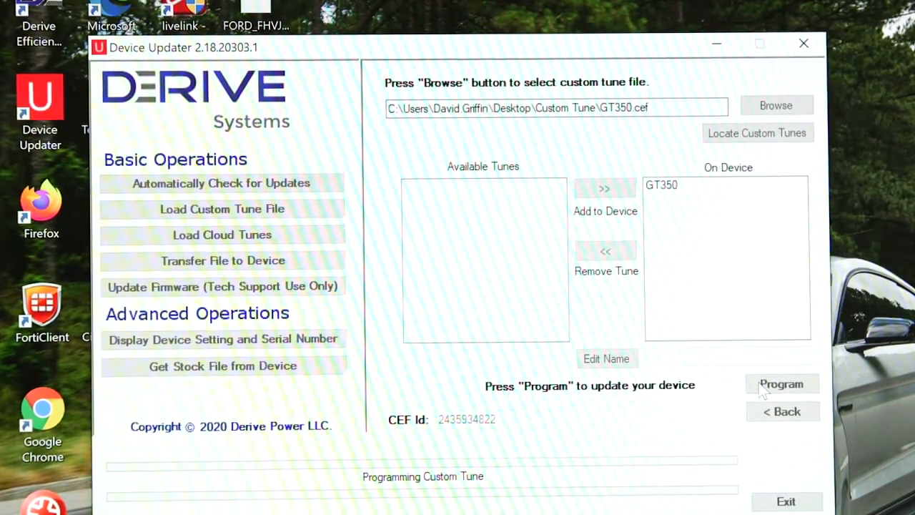
pyautogui.click(781, 384)
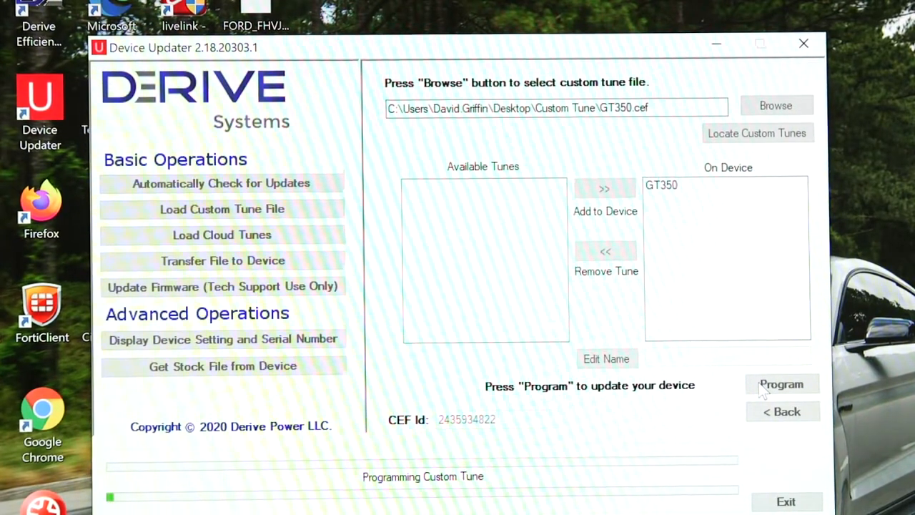